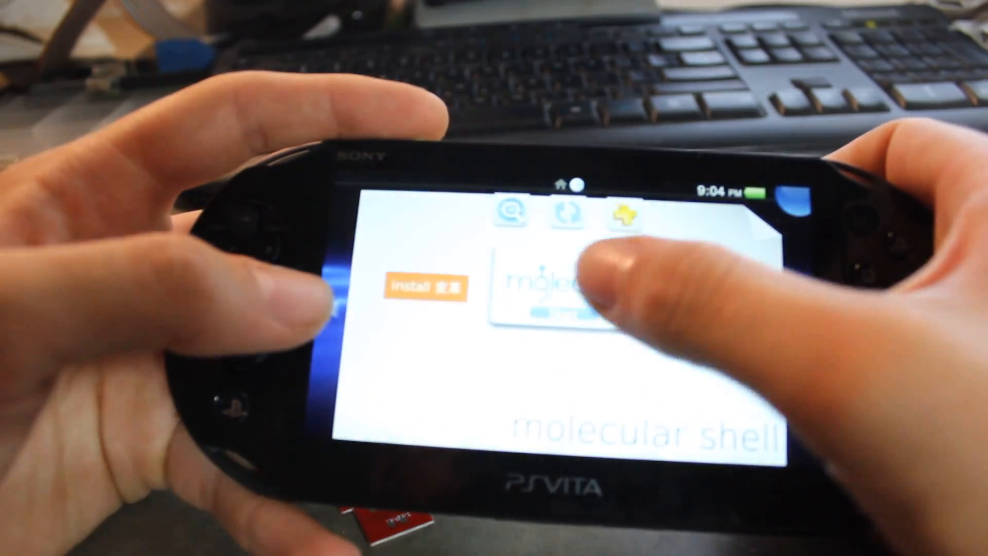
- Start the molecularShell app from its bubble on the Vita LiveArea
left_click(542, 290)
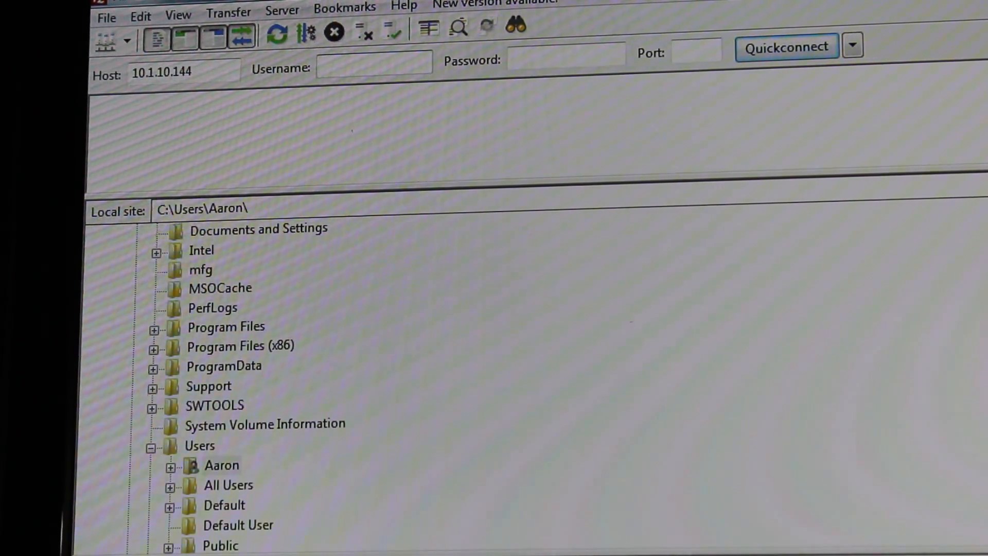
- Quickconnect to the Vita's FTP server at 10.1.10.144 on port 1337
type("133")
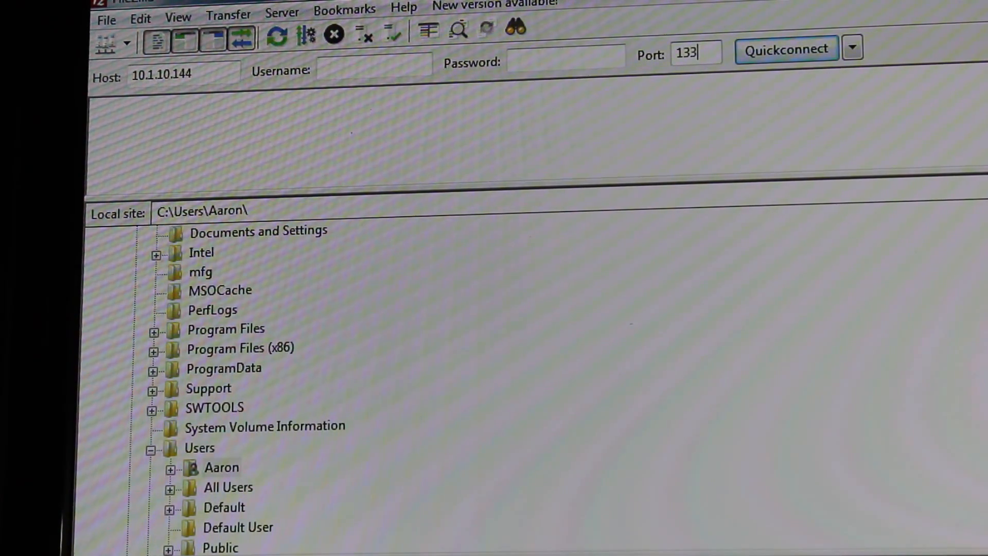
type("7")
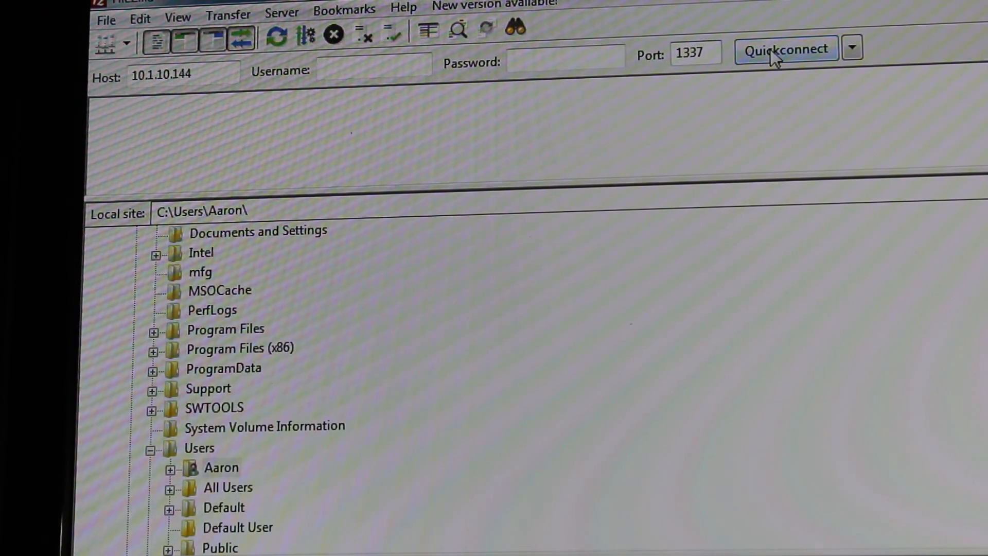
left_click(785, 49)
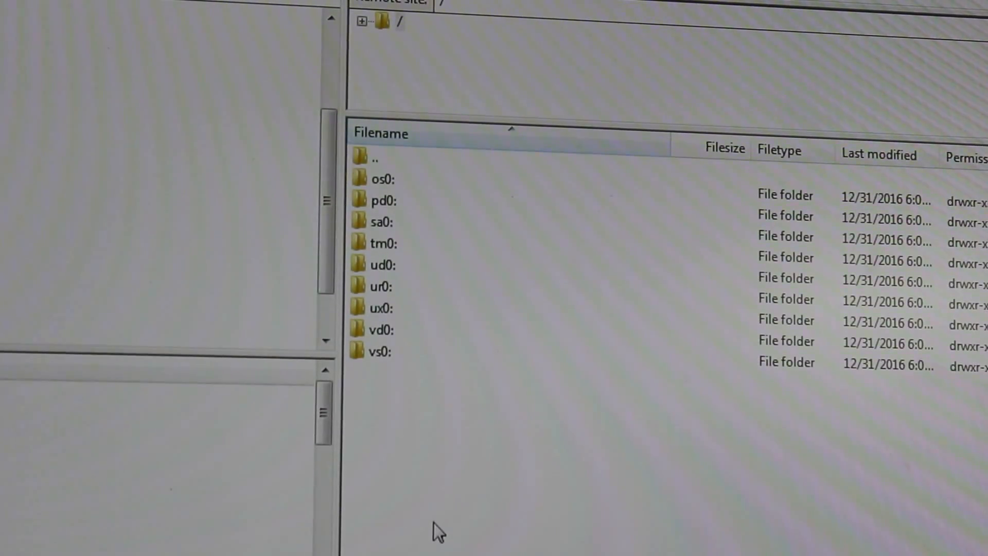
- Browse into the Vita's ux0: partition, then into ur0: in the remote pane
double_click(379, 308)
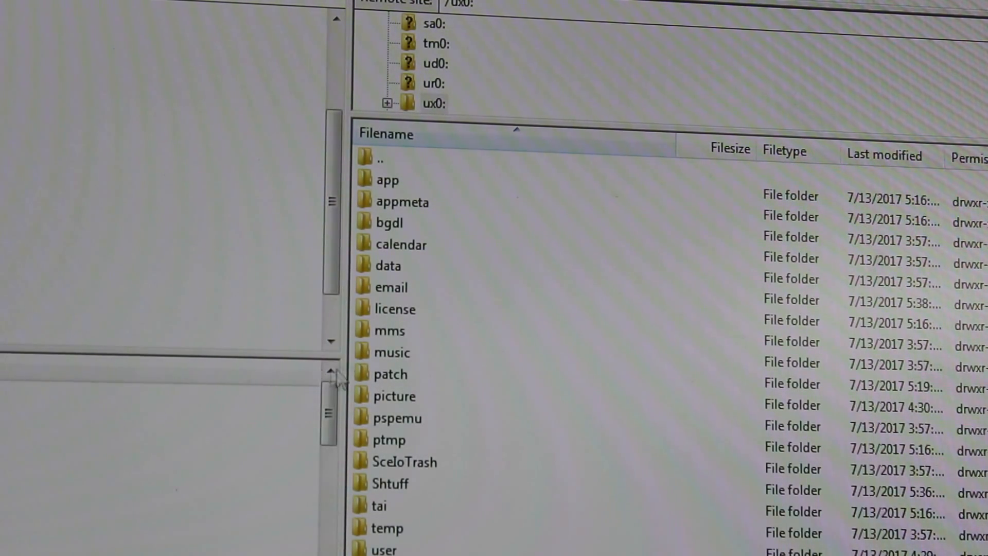
left_click(400, 245)
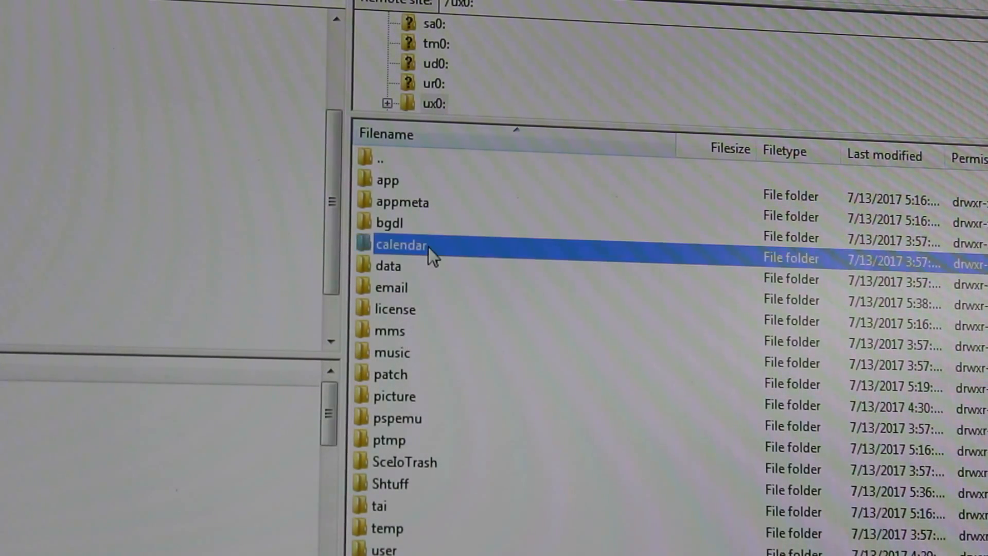
mouse_move(449, 176)
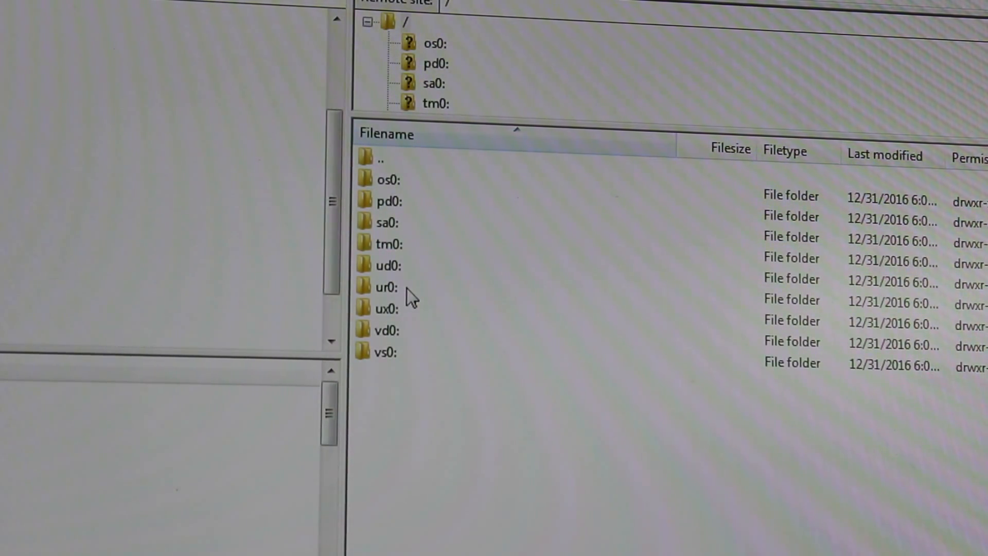
double_click(382, 287)
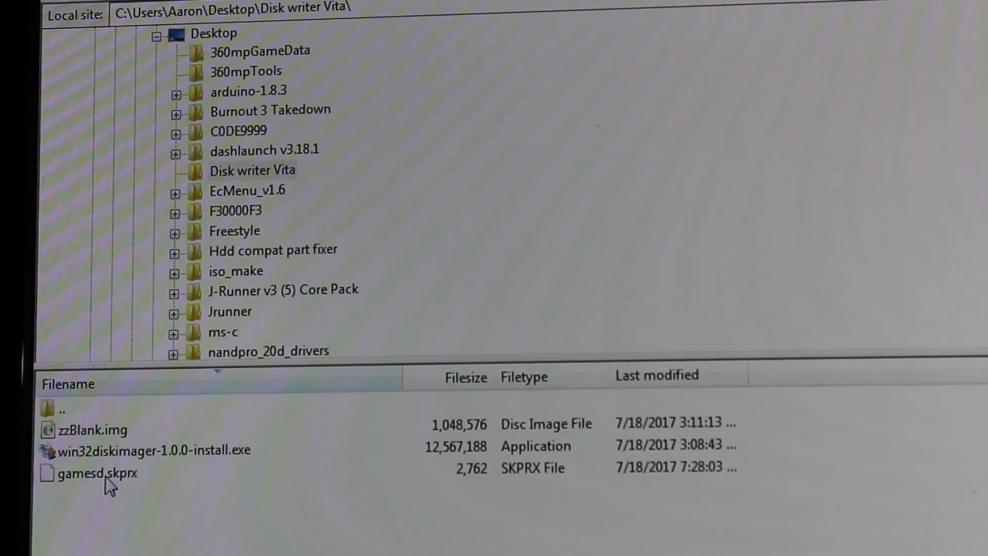
- Upload gamesd.skprx into ur0:/tai, overwriting the existing copy
left_click(98, 473)
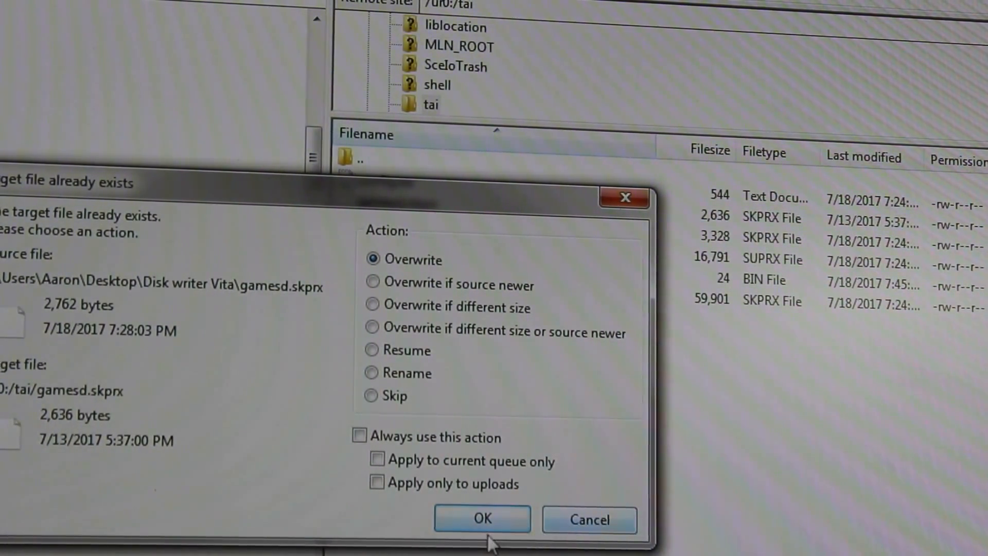
left_click(481, 519)
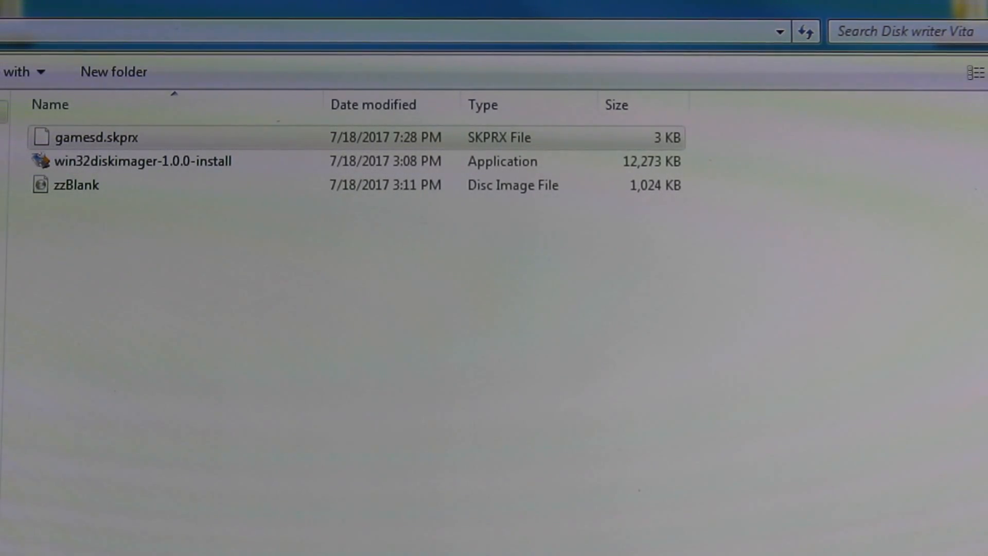
- Load zzBlank.img from the Disk writer Vita folder as the image in Win32 Disk Imager
double_click(143, 161)
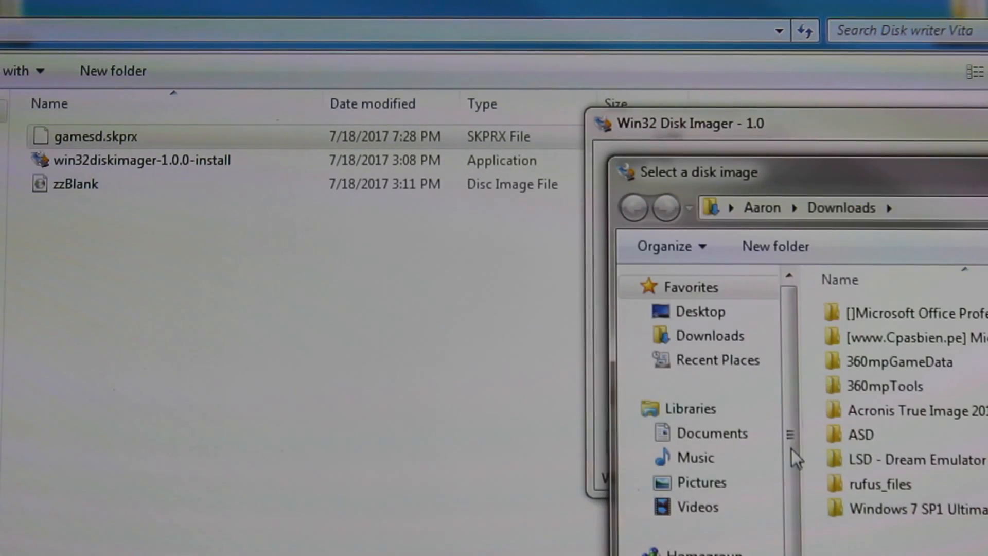
left_click(699, 311)
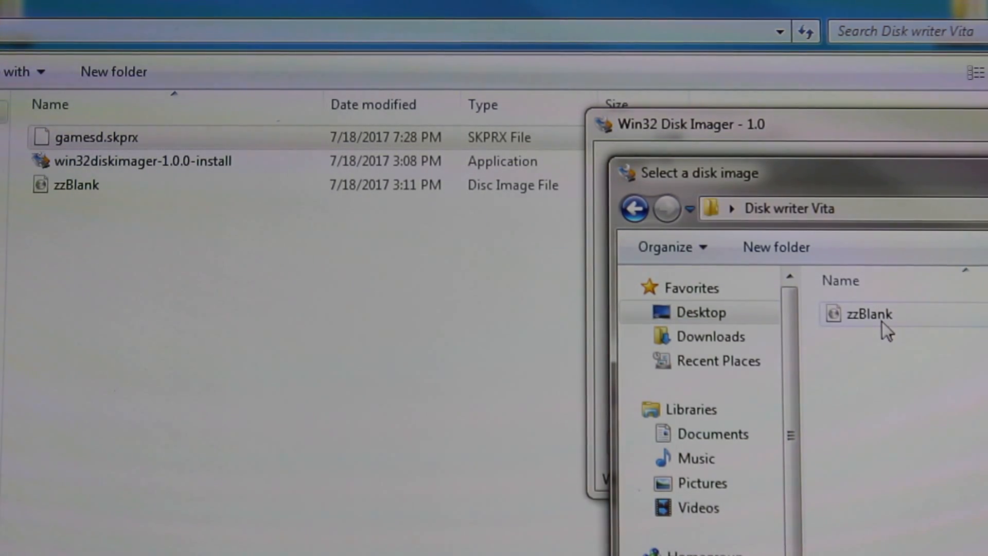
double_click(869, 314)
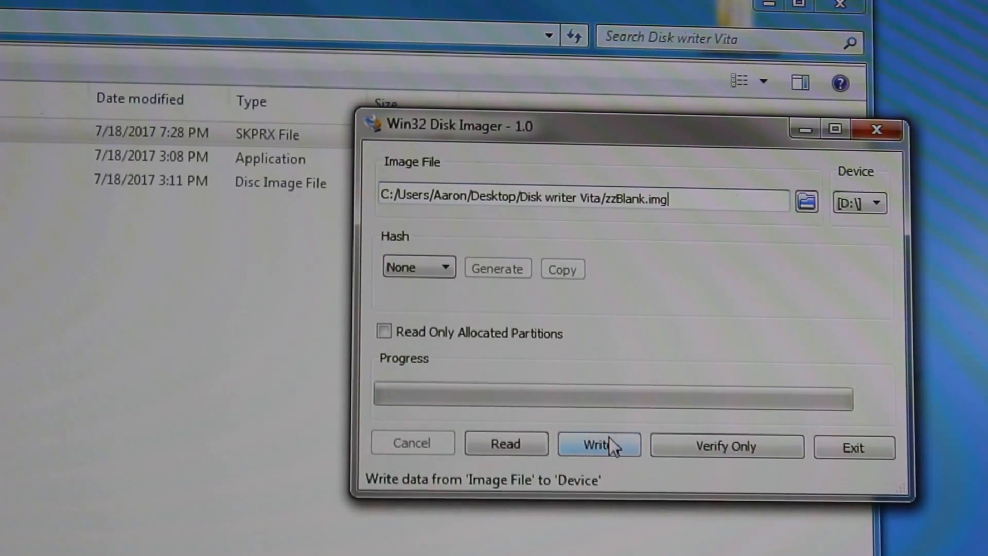
- Write the blank image to card D:, confirming the overwrite
left_click(597, 443)
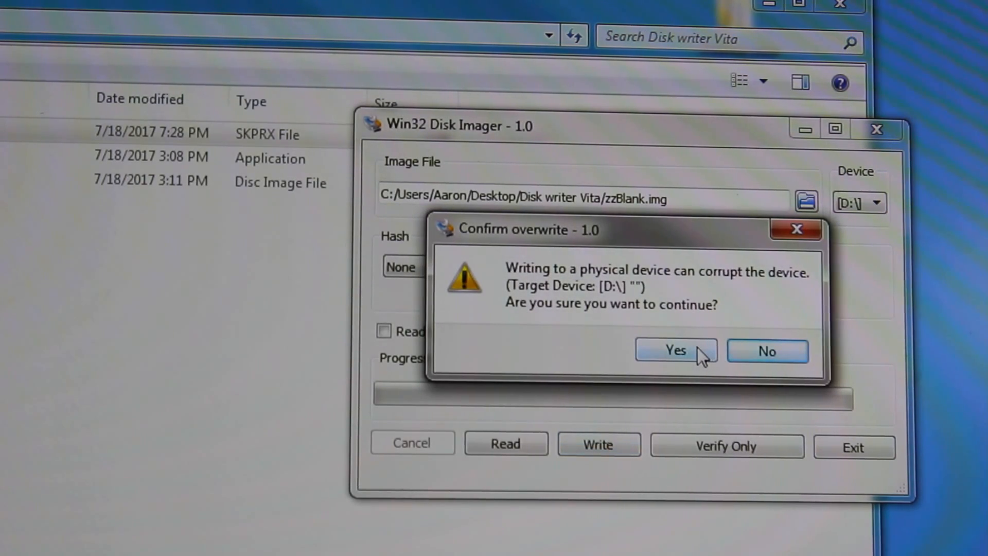
left_click(675, 350)
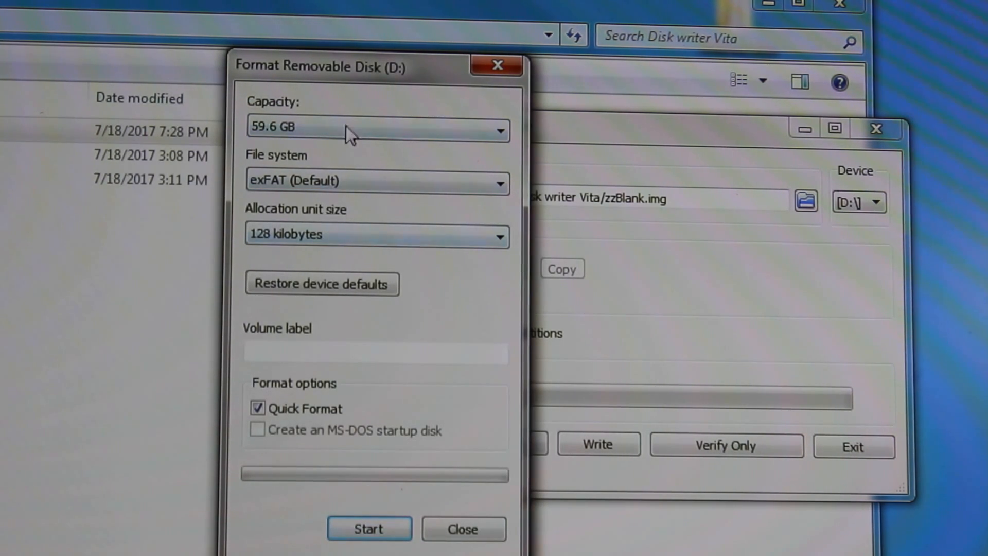
mouse_move(552, 362)
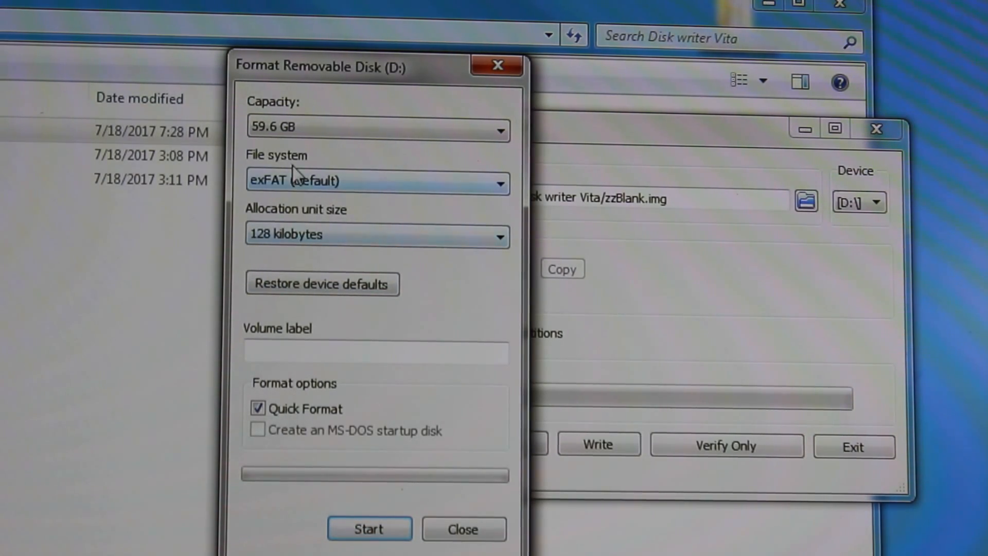
- Quick-format removable disk D: as exFAT with default allocation size and confirm completion
left_click(376, 235)
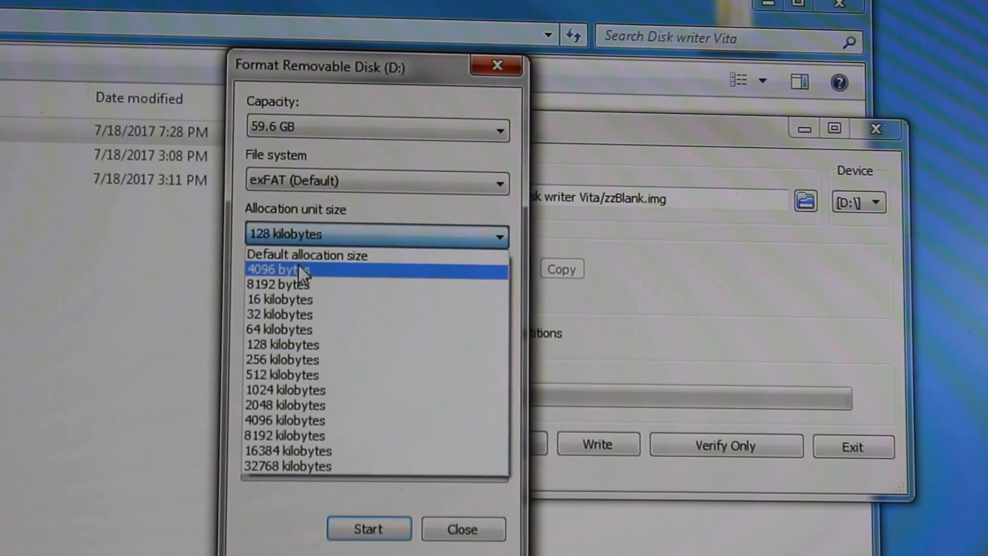
left_click(307, 255)
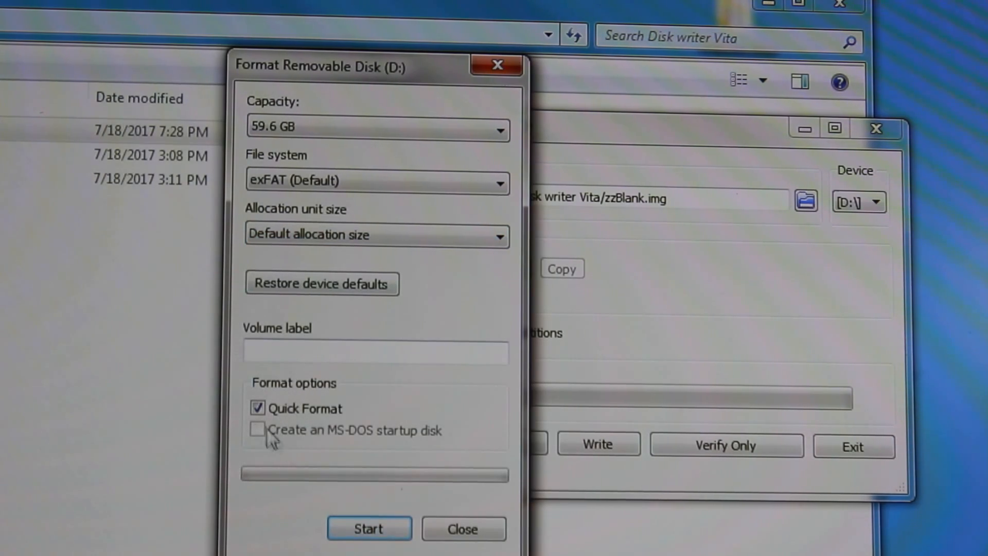
left_click(368, 526)
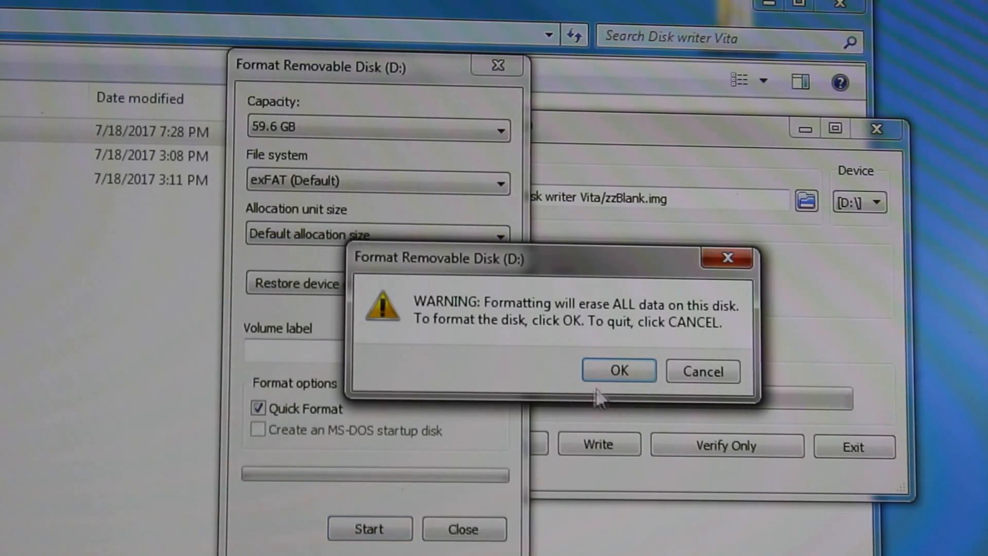
left_click(618, 369)
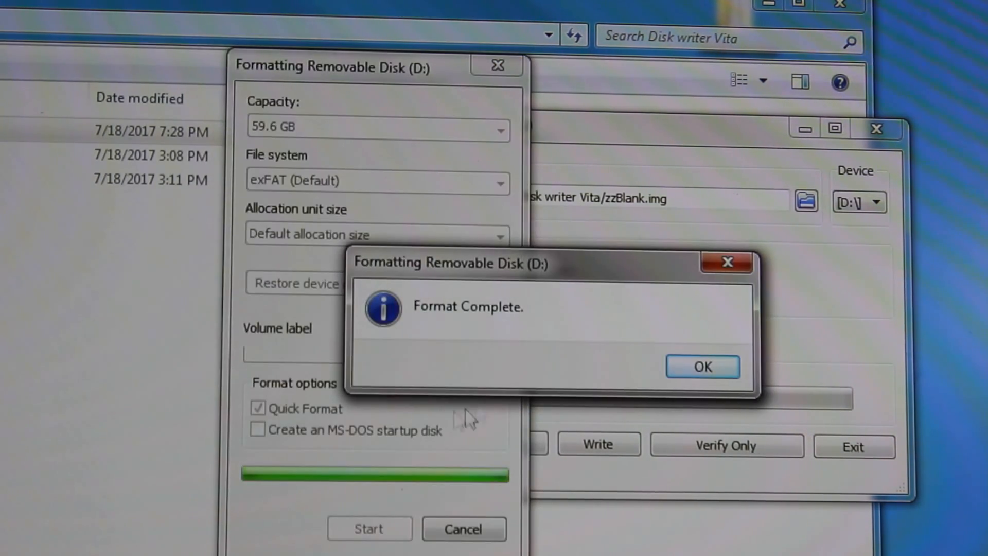
left_click(701, 367)
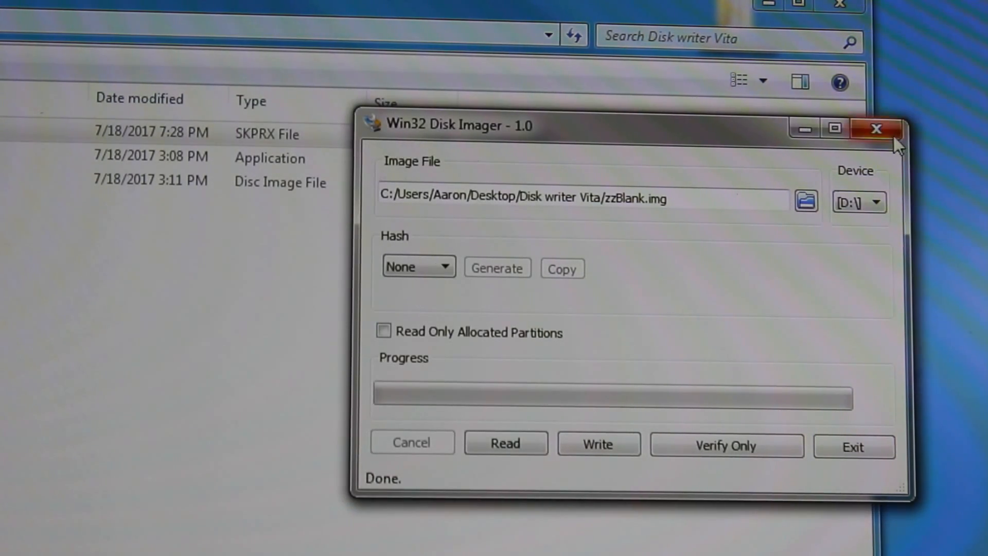
- Close Win32 Disk Imager and select the backup folders inside Documents > ux0
left_click(875, 128)
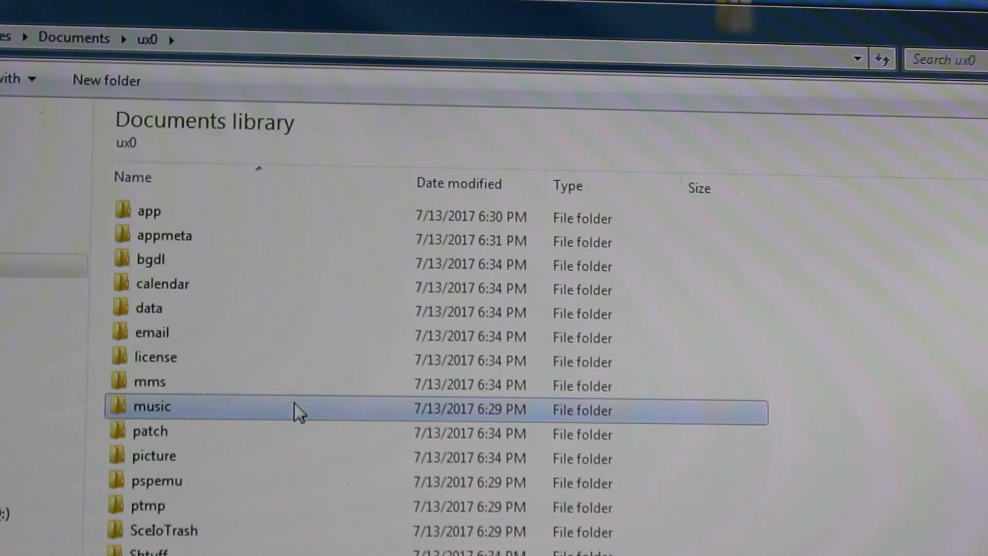
left_click(149, 210)
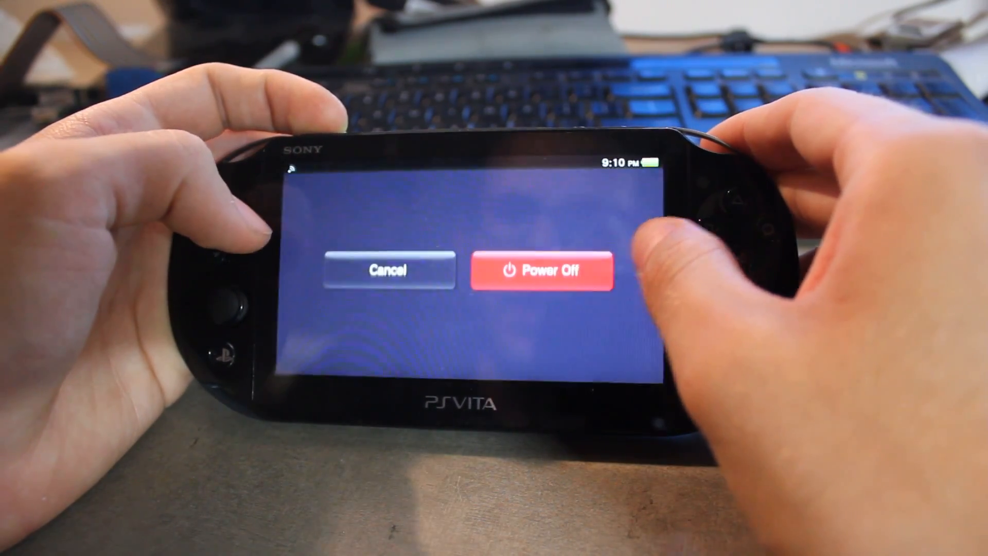
- Power off the Vita, then flip through the home screen pages after it restarts
left_click(540, 271)
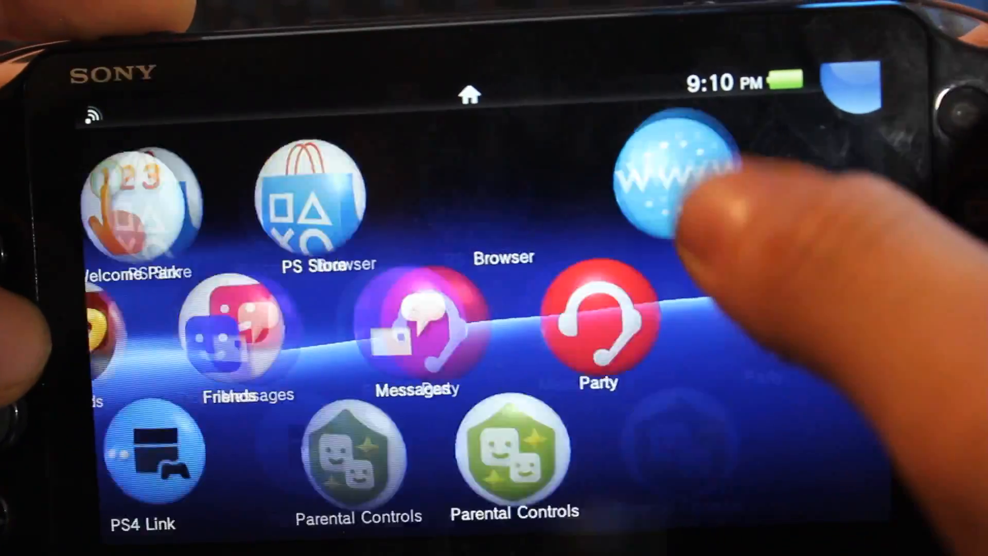
left_click(680, 183)
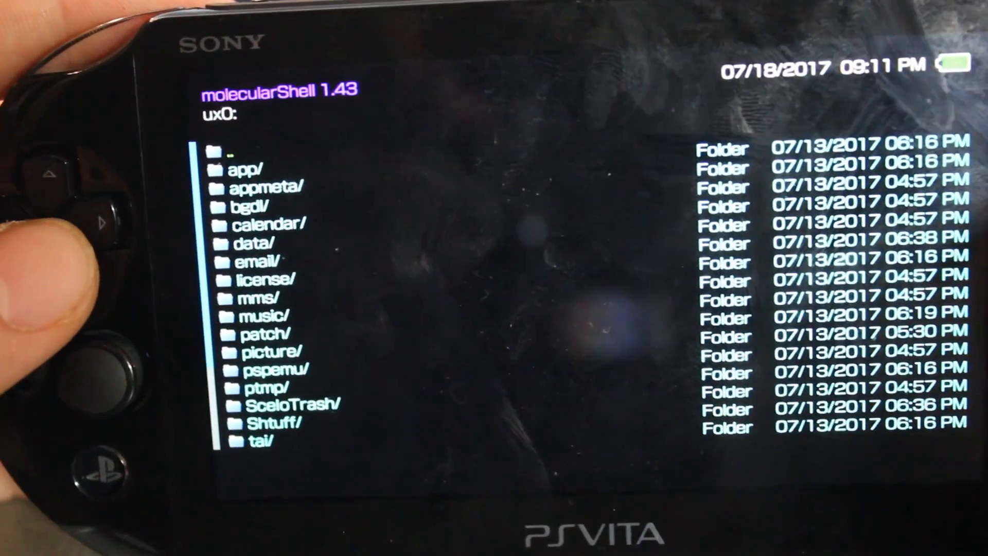
- Navigate from ux0: into ur0:tai and step through config.txt, gamesd.skprx and the henkaku files
key("Down")
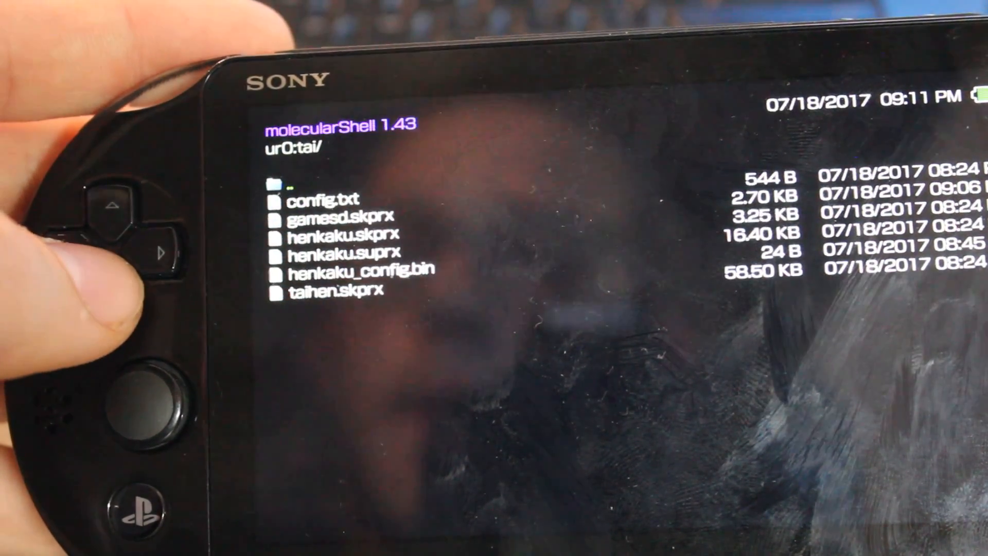
key("Down")
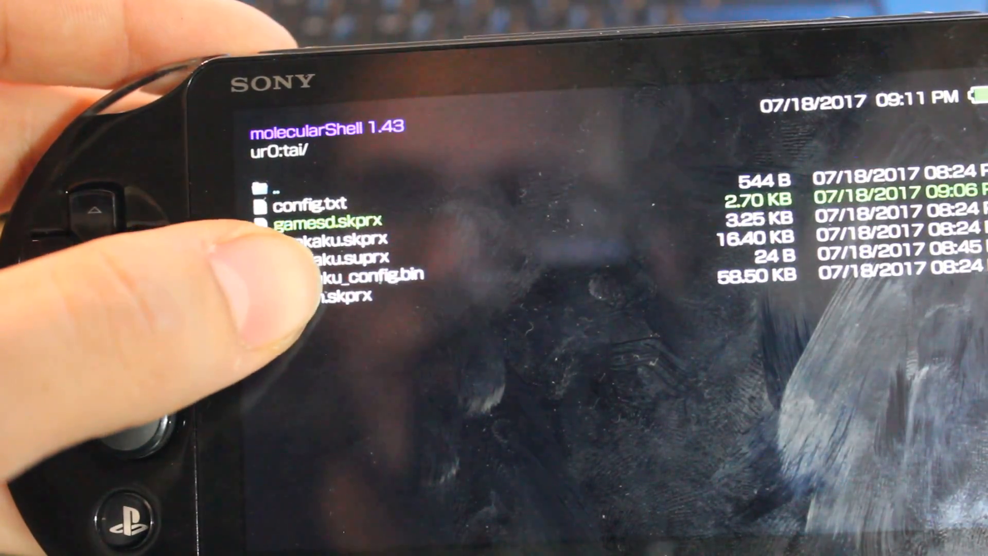
left_click(309, 203)
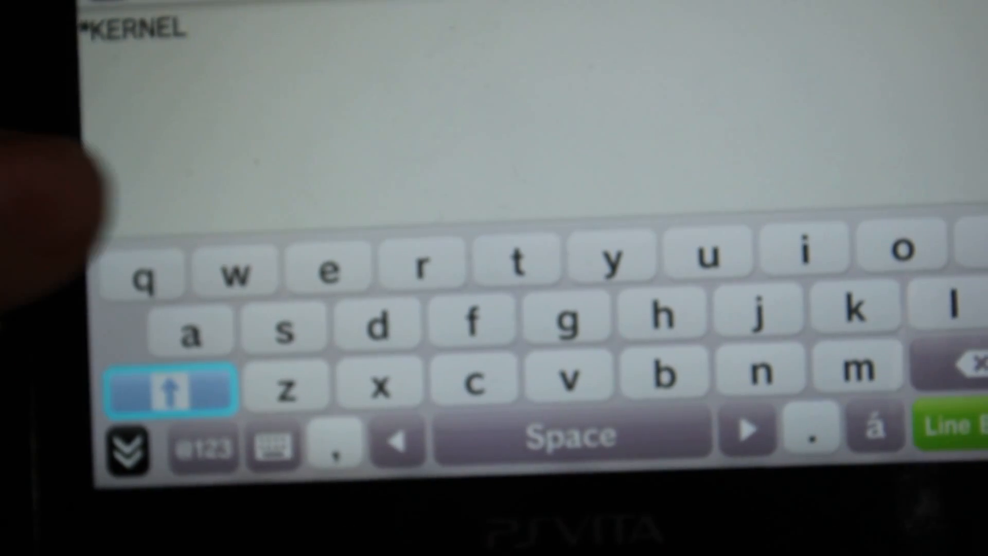
- Add the gamesd.skprx line under *KERNEL in config.txt, save, and leave molecularShell
left_click(169, 388)
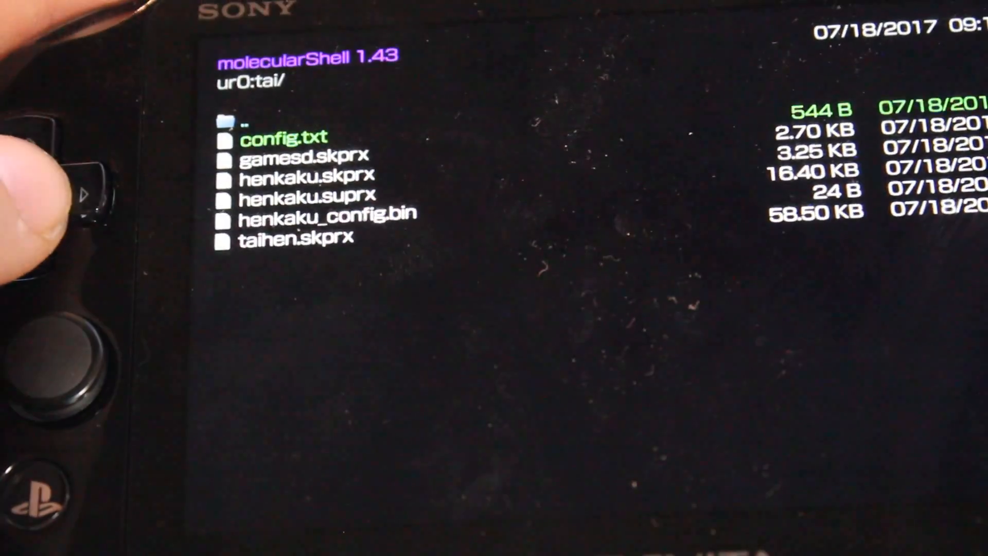
key("Down")
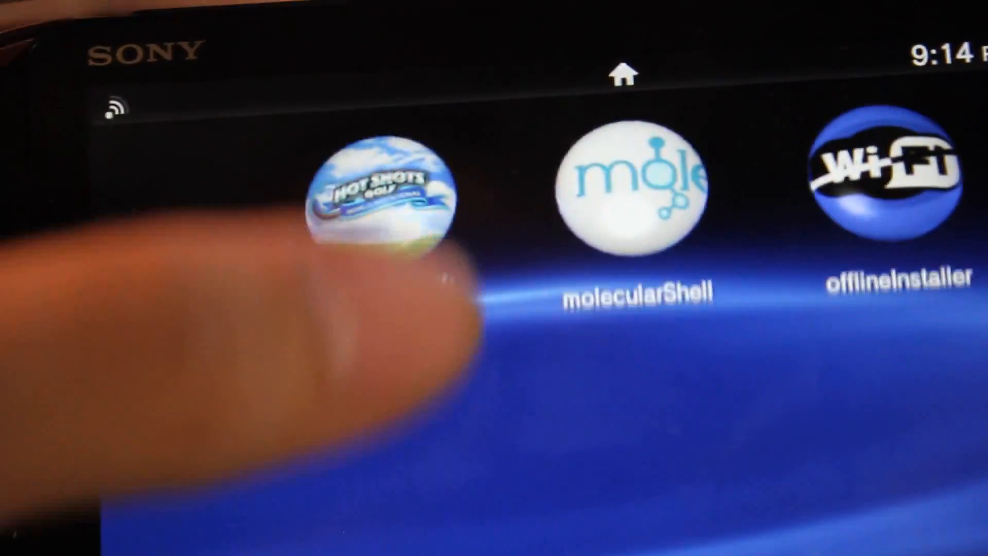
- After rebooting, launch the molecule bubble from the LiveArea home screen
left_click(633, 190)
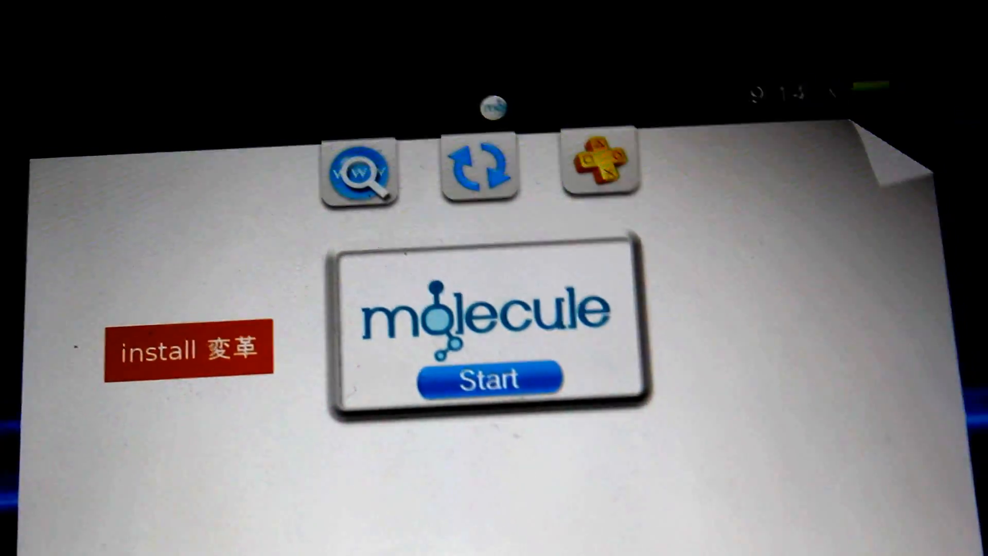